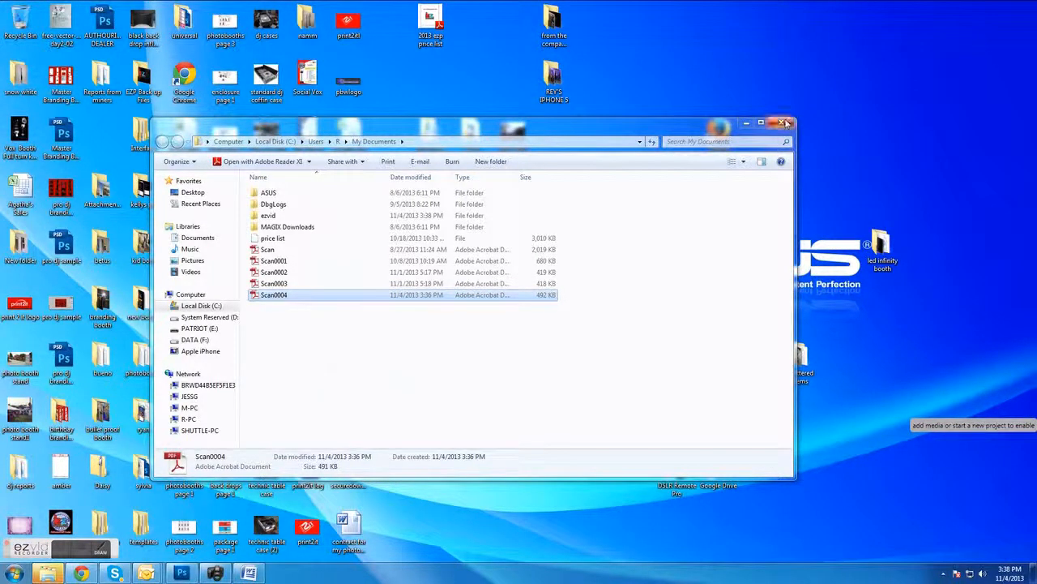
# Step: In Chrome's Virtual Office Online session, open the 'Install Virtual Office Desktop' page
pyautogui.click(785, 123)
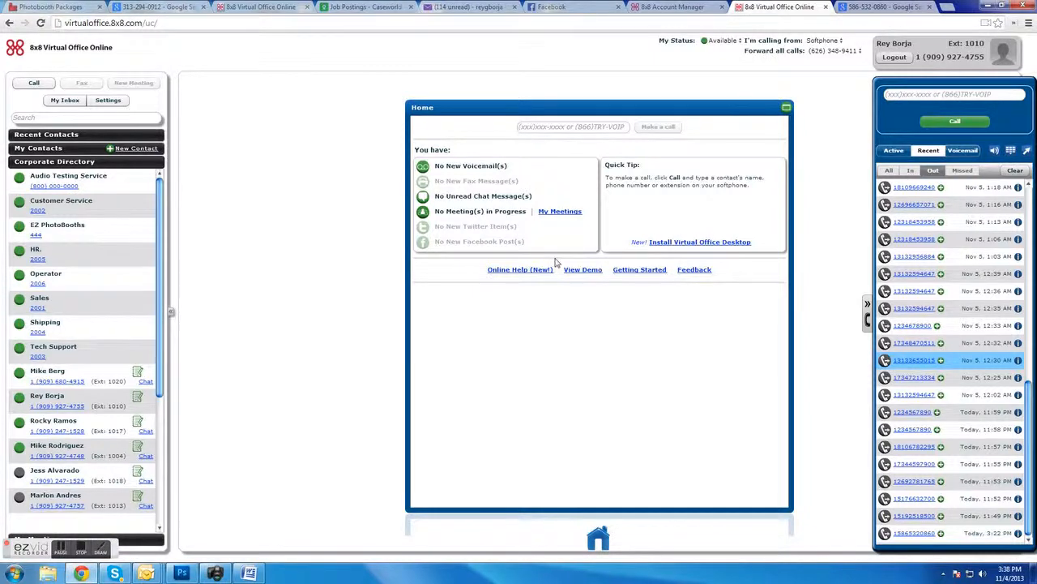
pyautogui.click(699, 241)
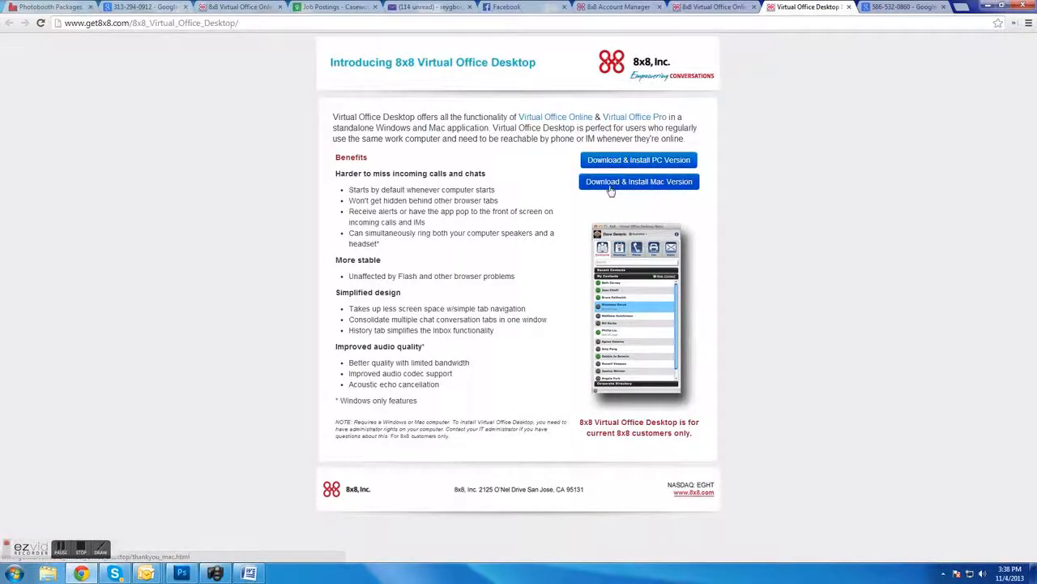
# Step: Download the PC version installer uc.exe for Virtual Office Desktop
pyautogui.click(638, 160)
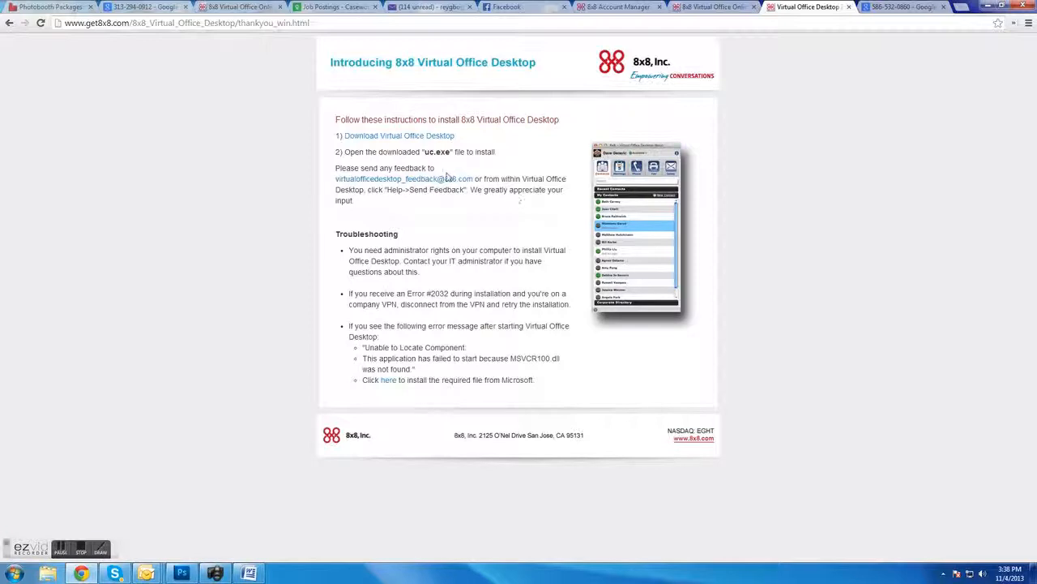
pyautogui.moveTo(416, 136)
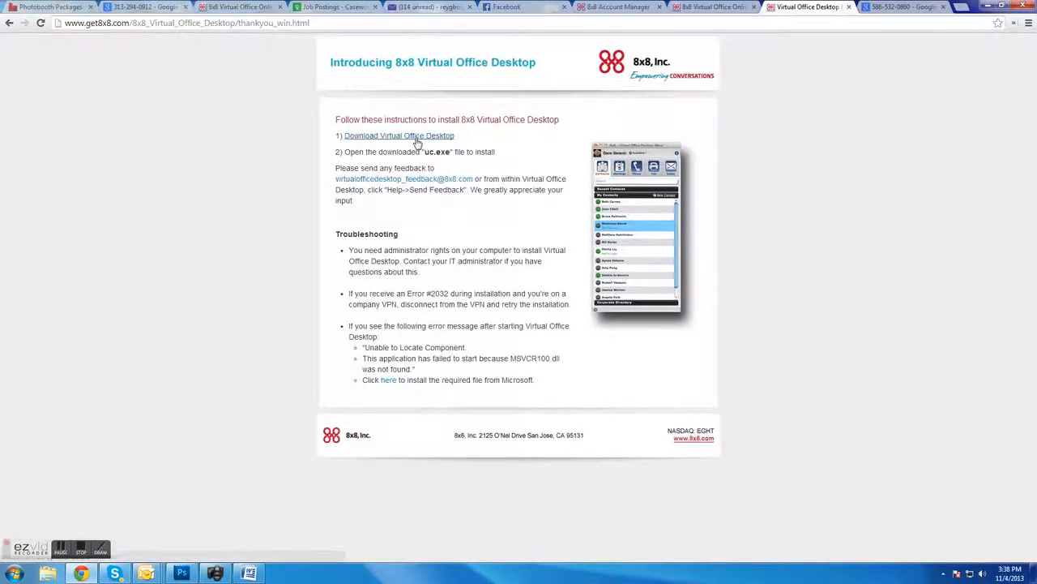
pyautogui.click(399, 135)
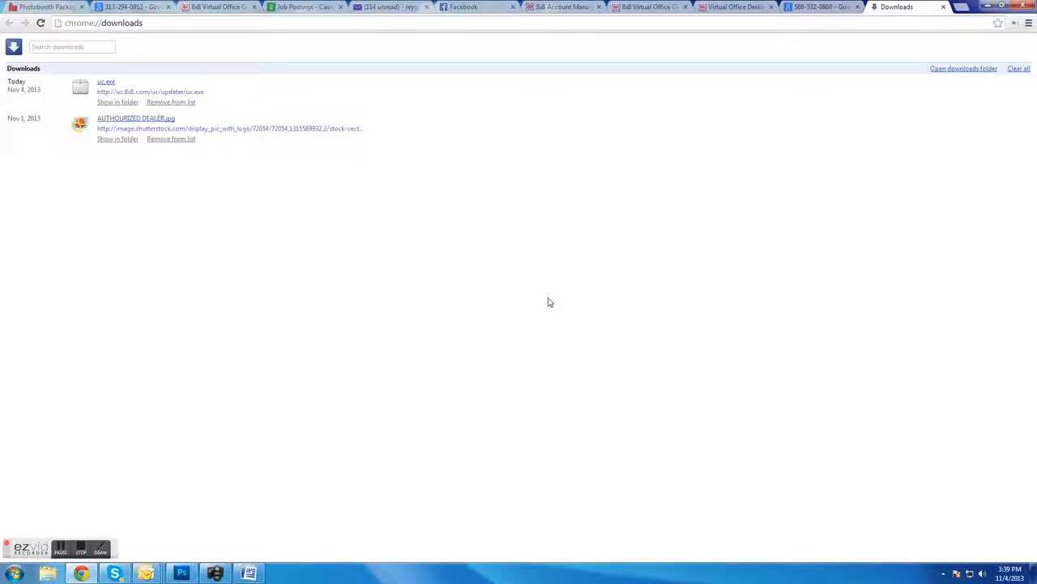
# Step: Run uc.exe with desktop shortcut and auto-start kept, and accept the license
pyautogui.click(106, 81)
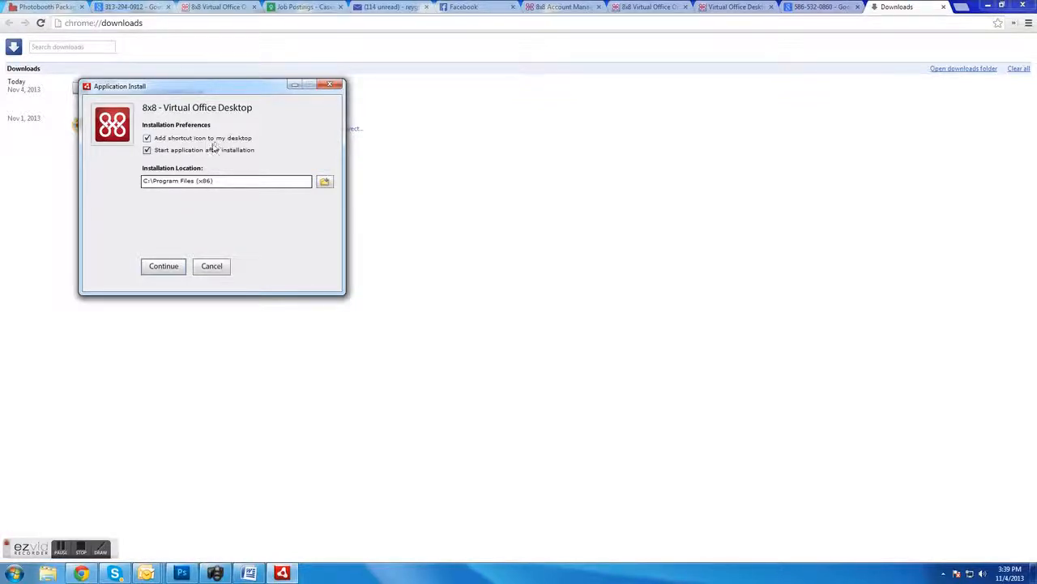
pyautogui.moveTo(171, 218)
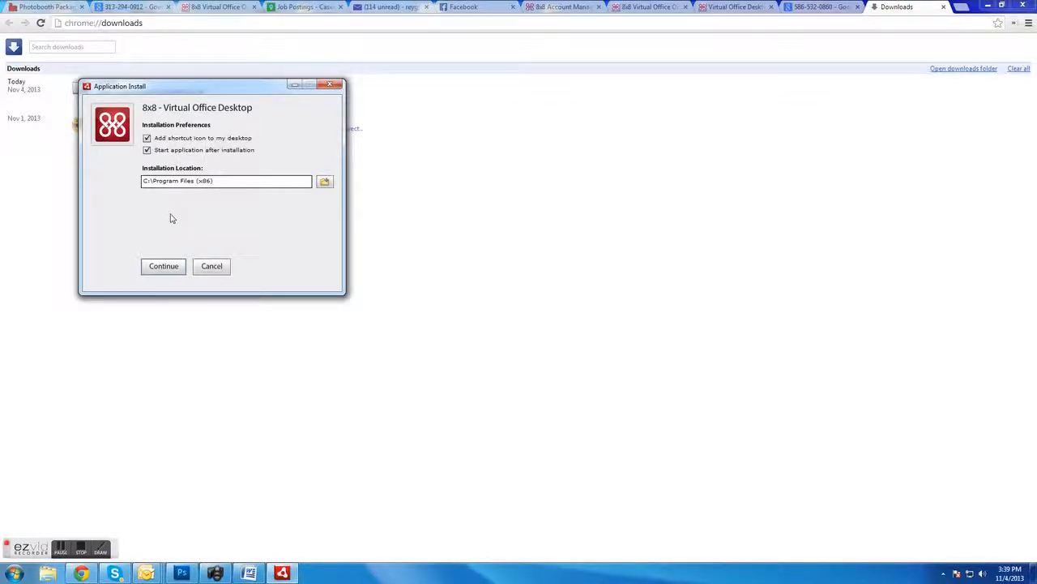
pyautogui.click(163, 266)
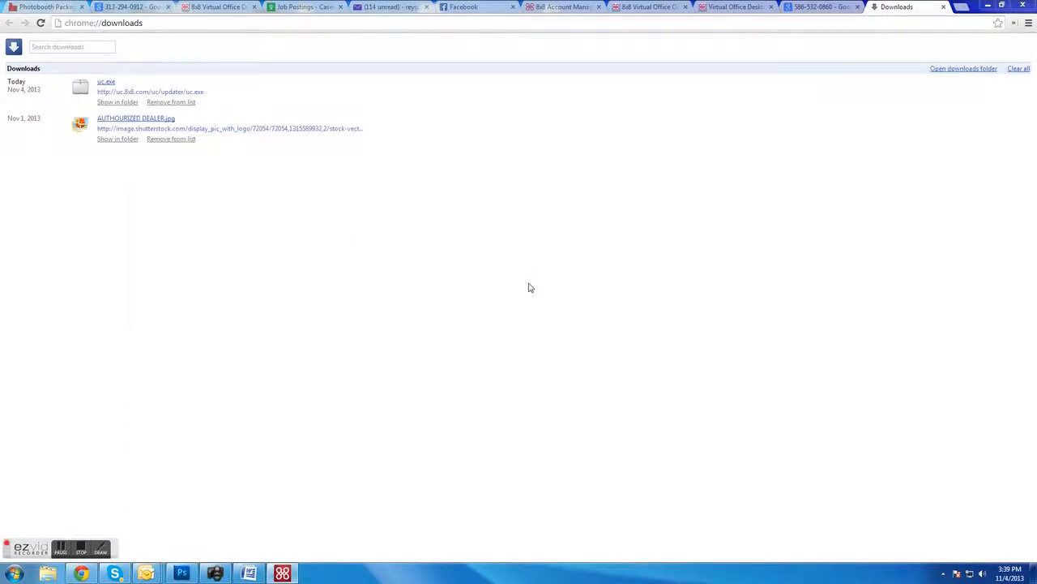
pyautogui.moveTo(405, 317)
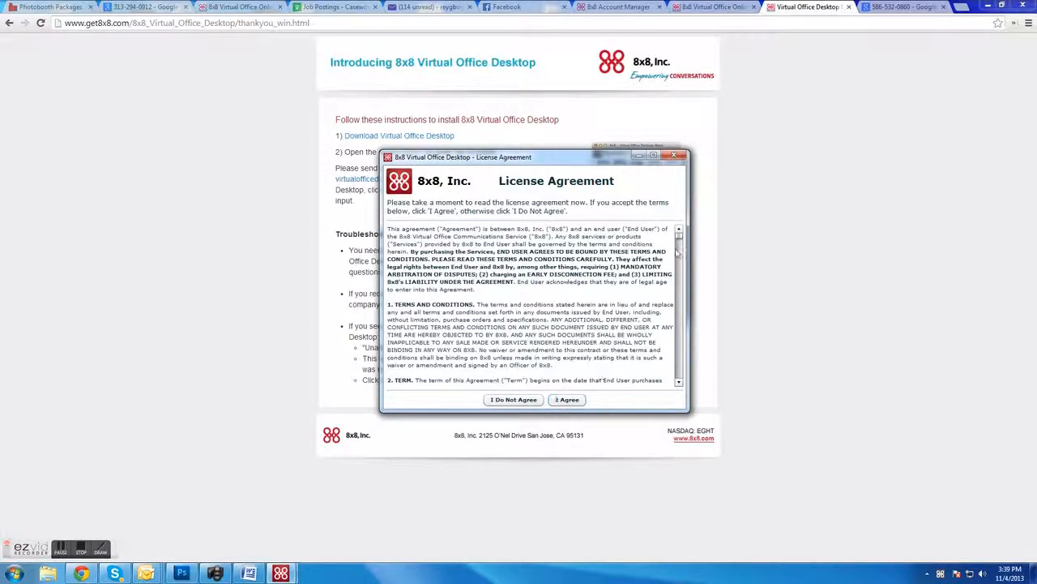
pyautogui.scroll(-3)
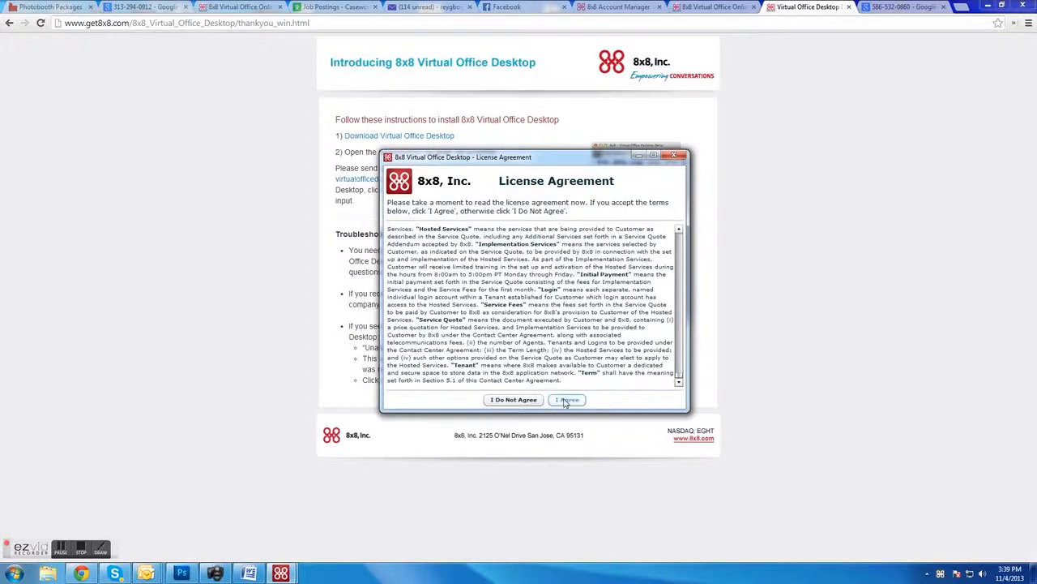
pyautogui.click(567, 399)
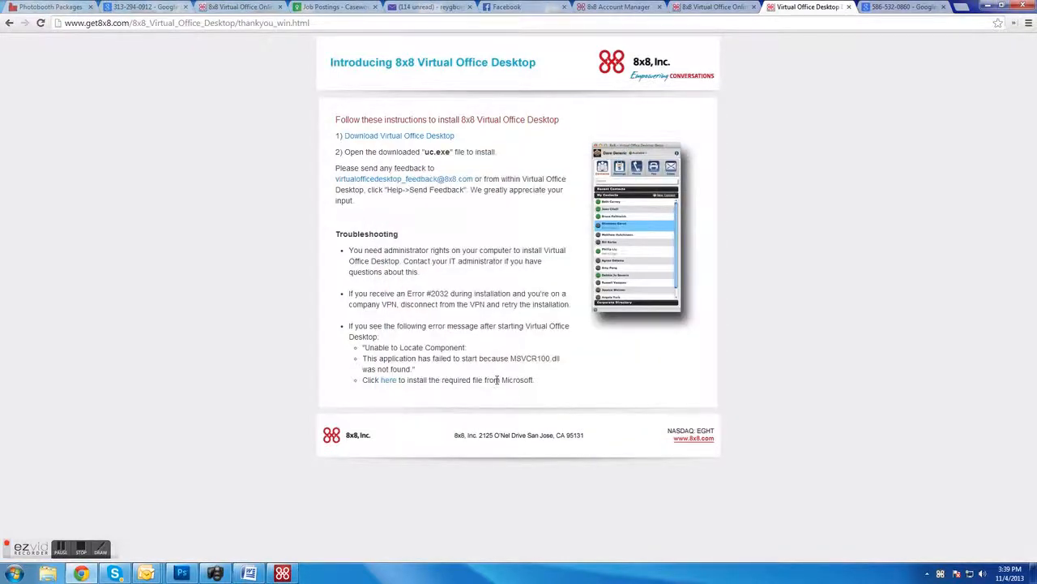
pyautogui.moveTo(450, 401)
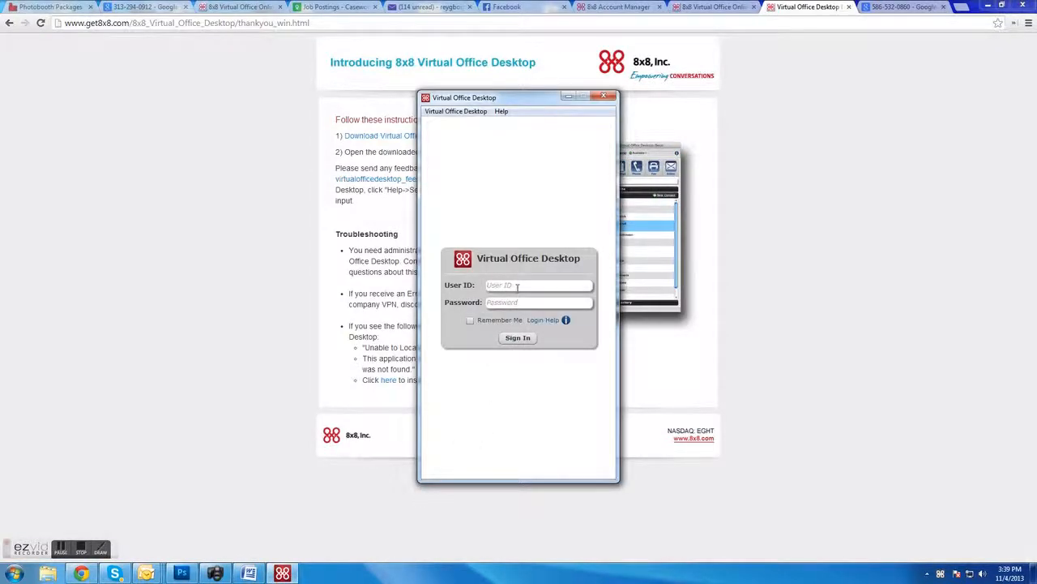
# Step: Sign in to Virtual Office Desktop with user ID 'rey' and its password
pyautogui.click(537, 284)
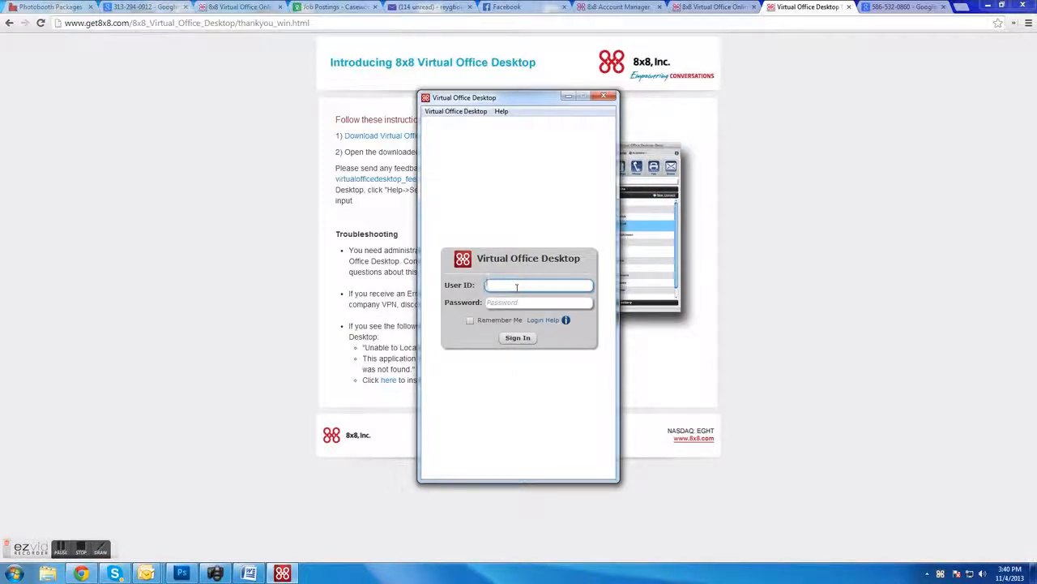
pyautogui.write('reyboy')
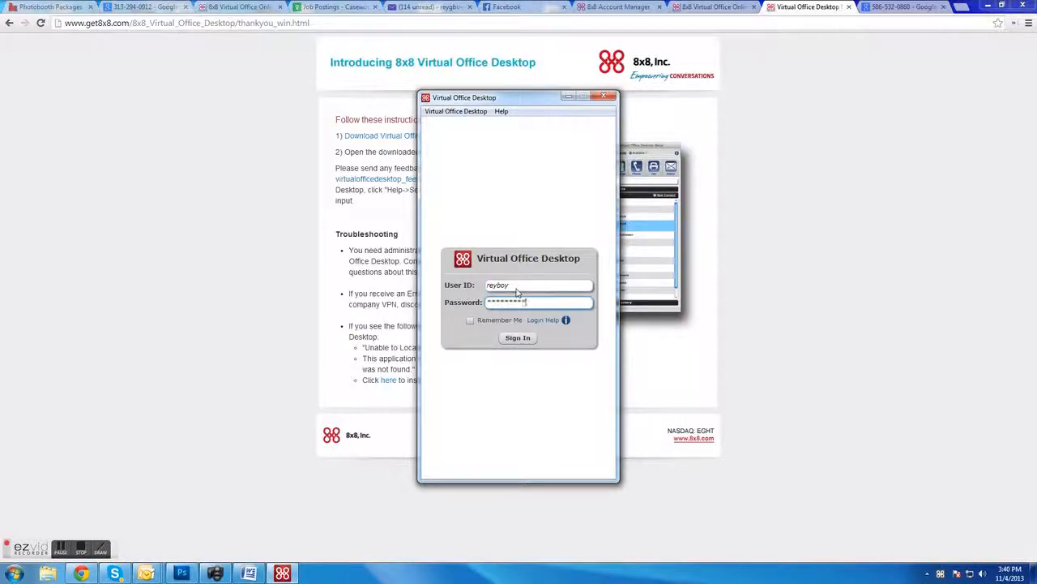
pyautogui.click(518, 337)
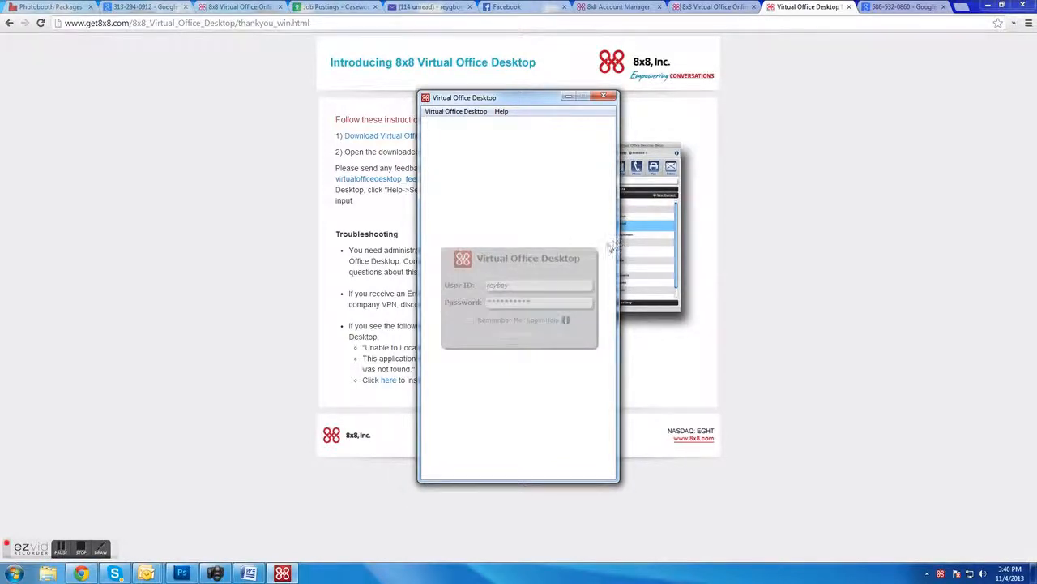
pyautogui.click(543, 320)
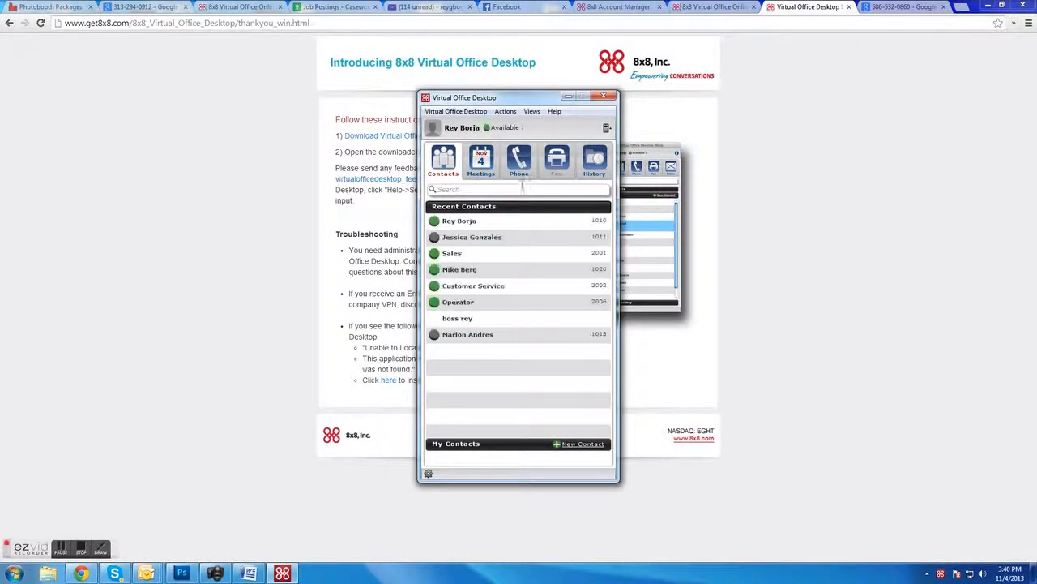
# Step: Browse the Contacts and Meetings calendar tabs, then return to the Phone panel
pyautogui.click(519, 159)
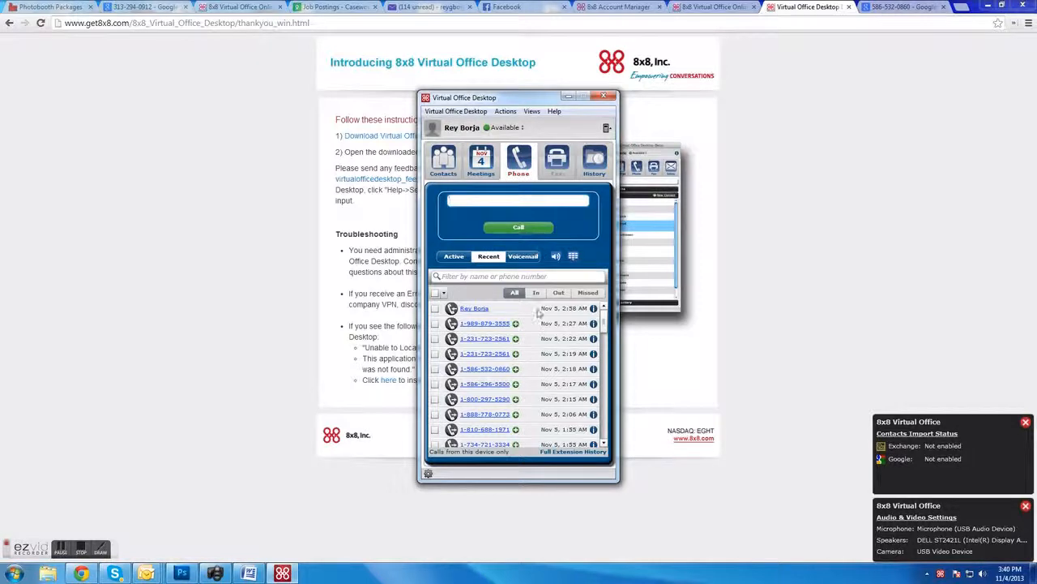
pyautogui.click(442, 160)
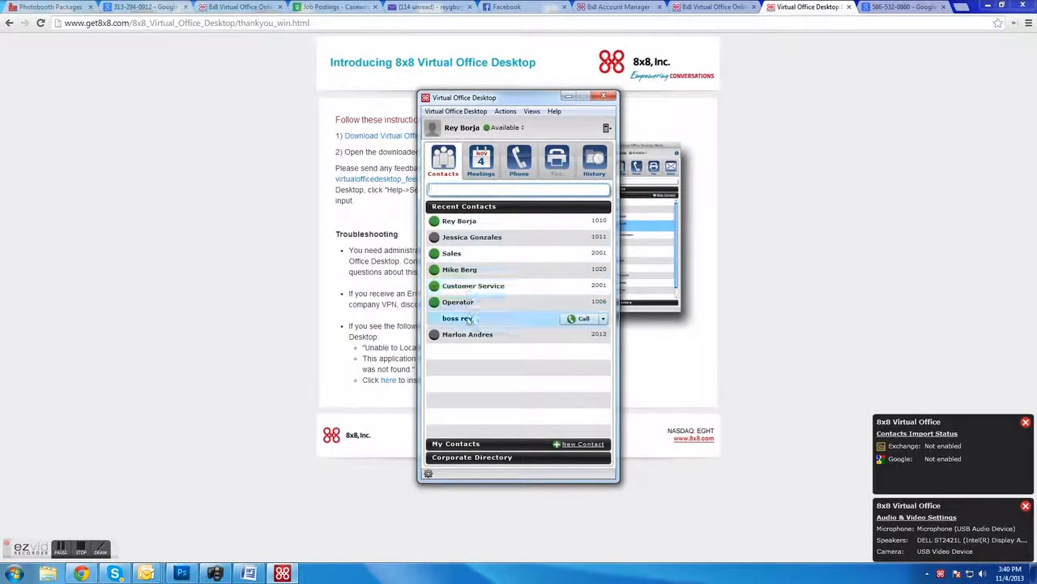
pyautogui.click(481, 160)
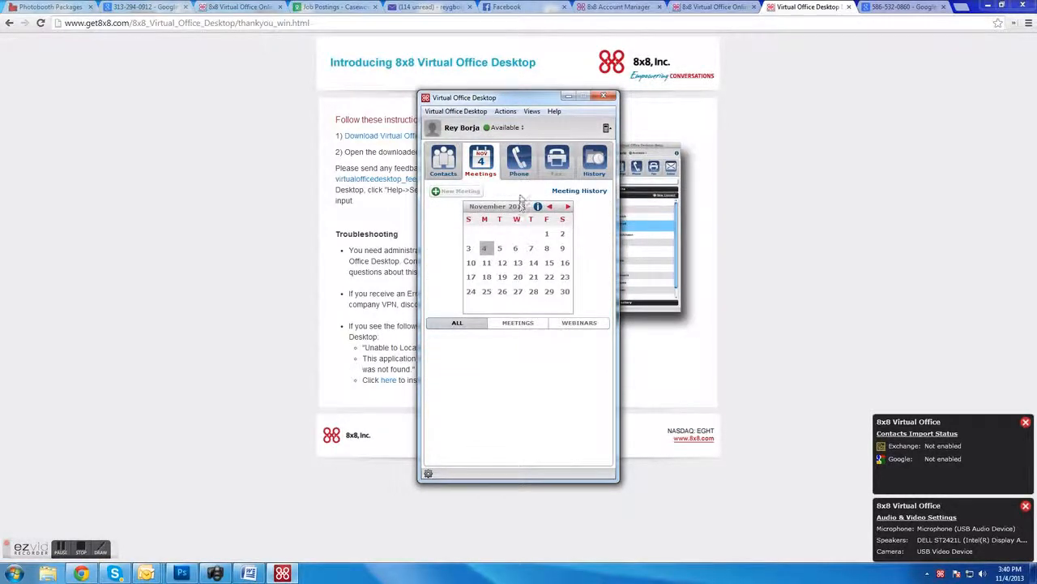
pyautogui.click(519, 160)
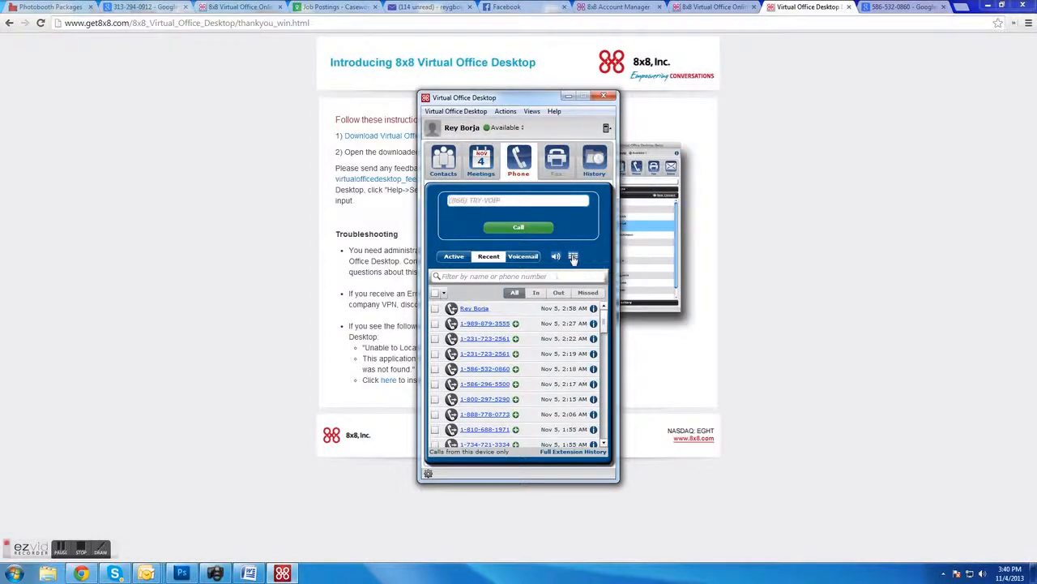
# Step: Show the dialpad keys beside Voicemail above the recent calls list
pyautogui.click(573, 256)
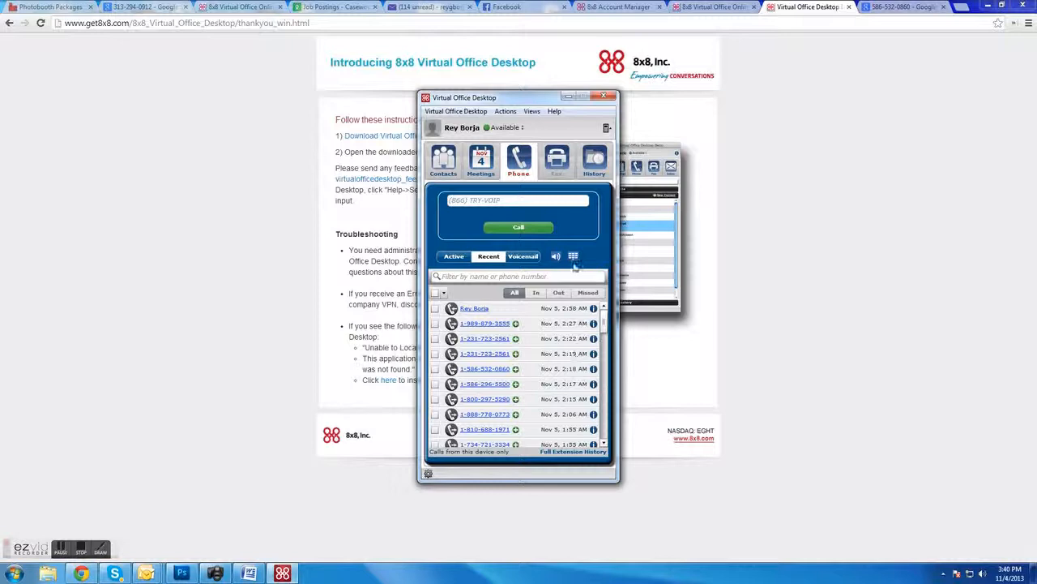
pyautogui.moveTo(573, 256)
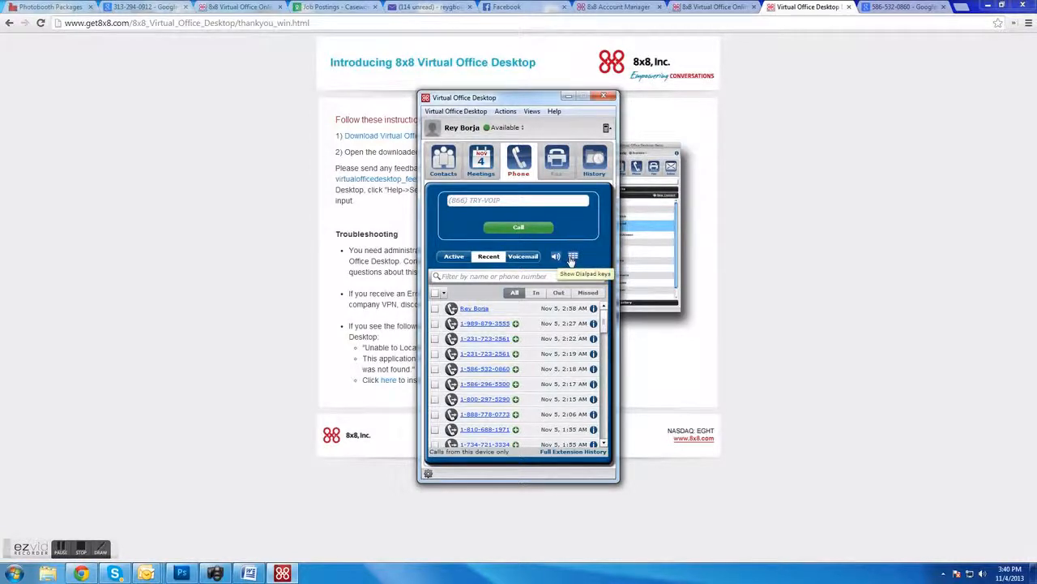
pyautogui.click(573, 257)
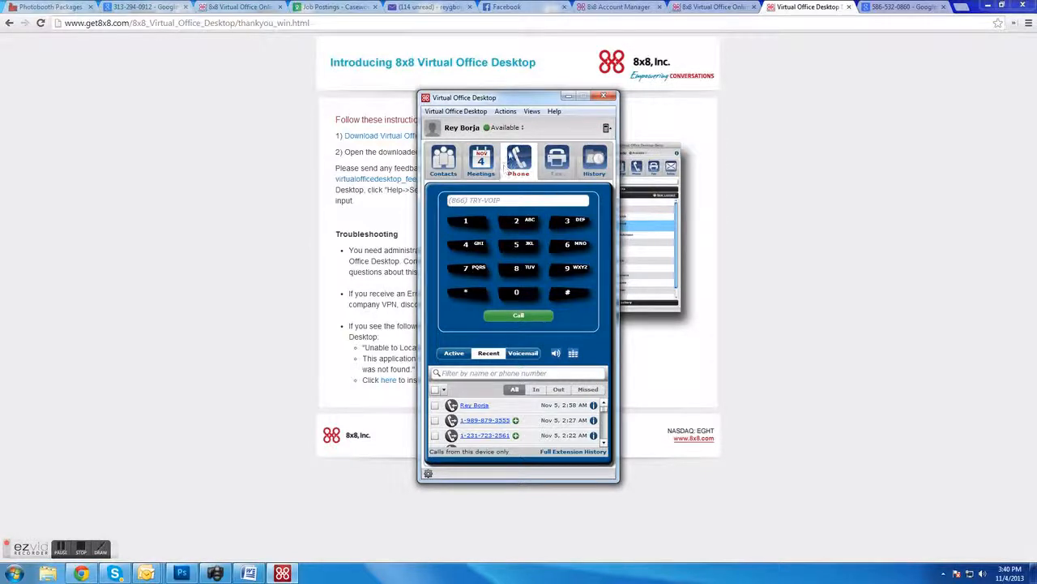
pyautogui.click(454, 353)
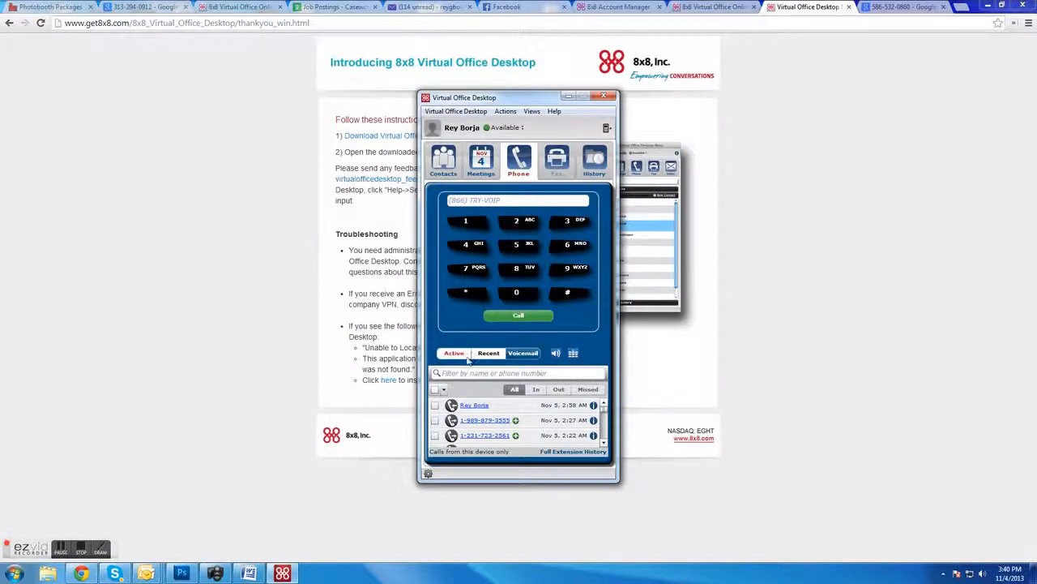
pyautogui.click(556, 353)
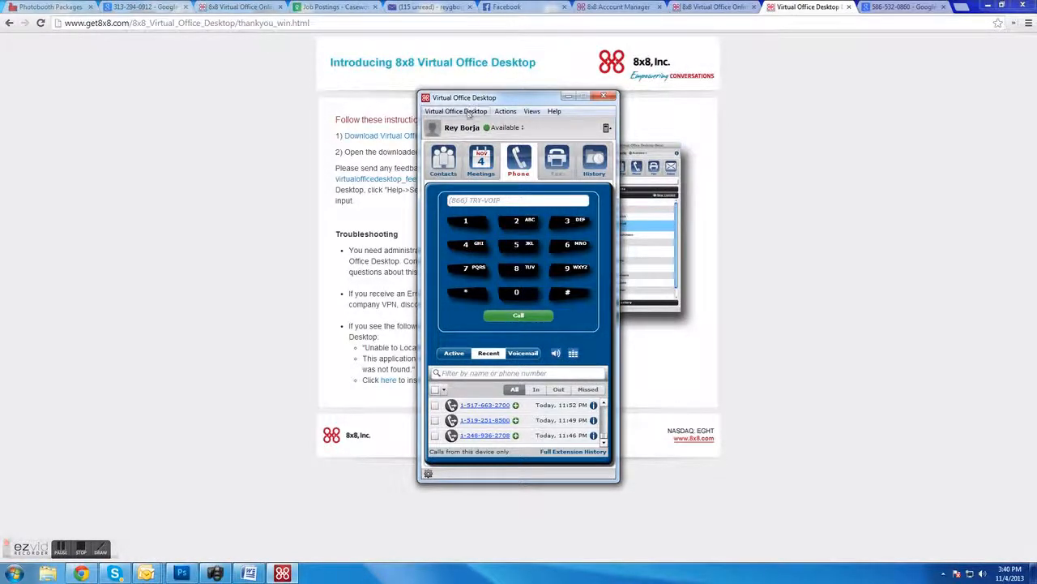
# Step: Look through the Virtual Office Desktop and Actions menus, then view the Active call
pyautogui.click(456, 111)
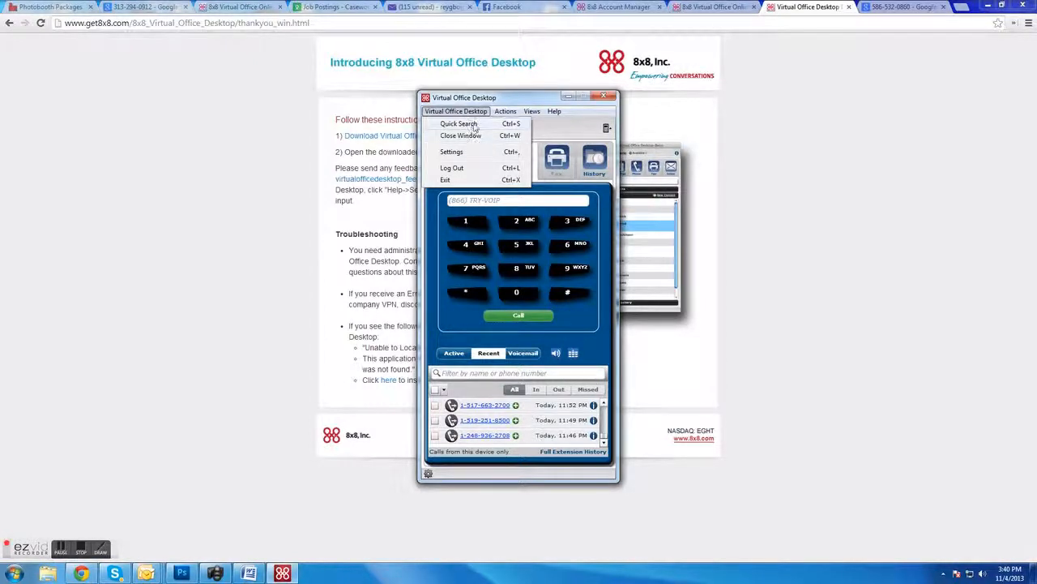
pyautogui.click(505, 111)
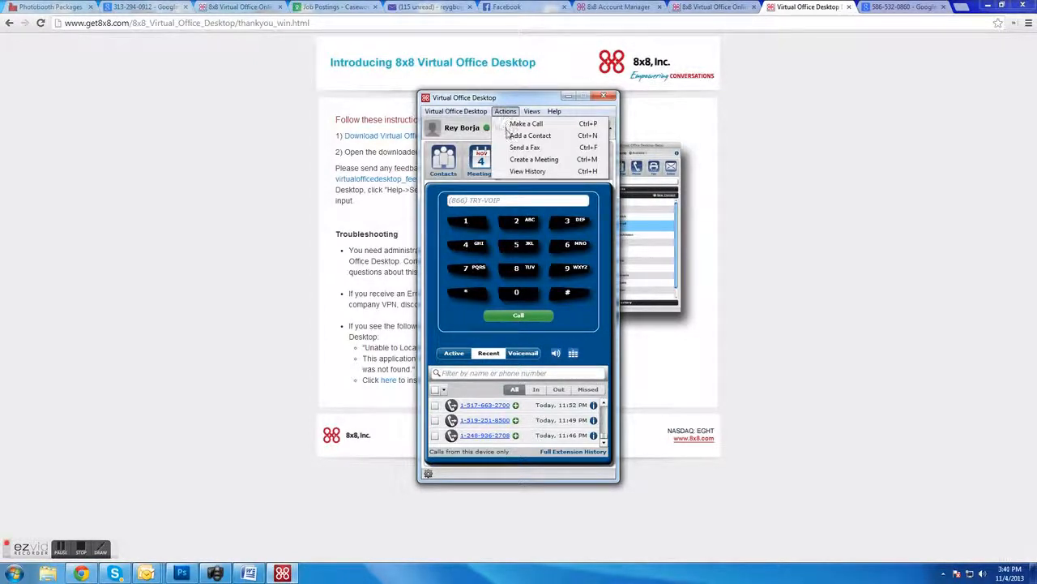
pyautogui.click(531, 111)
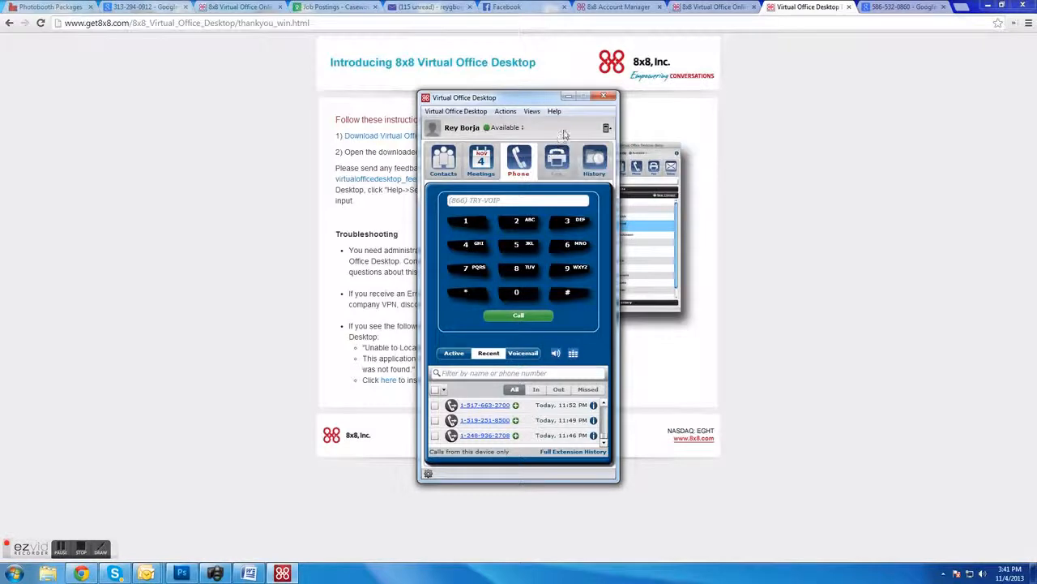
pyautogui.click(532, 111)
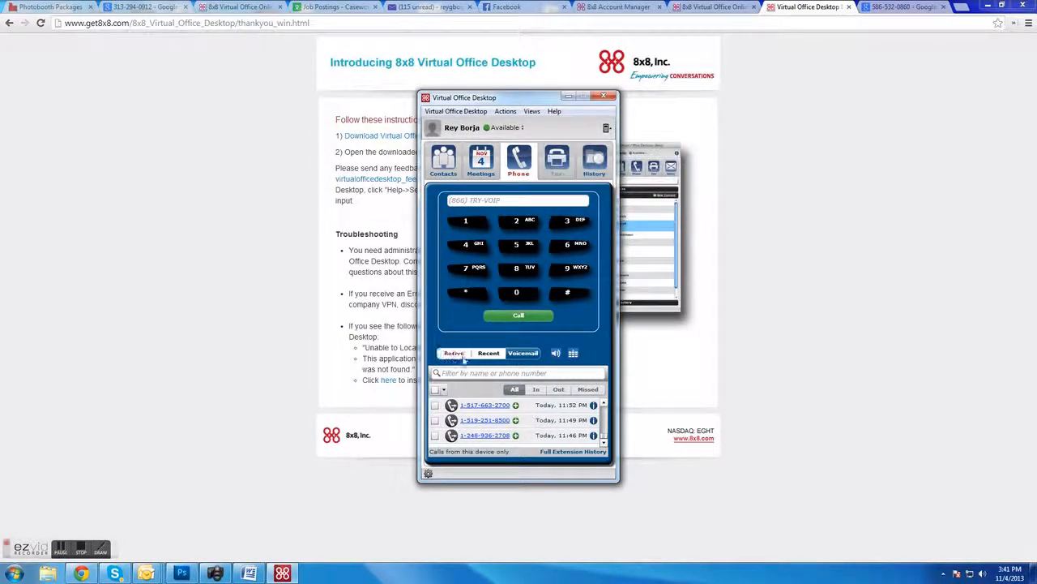
pyautogui.click(454, 352)
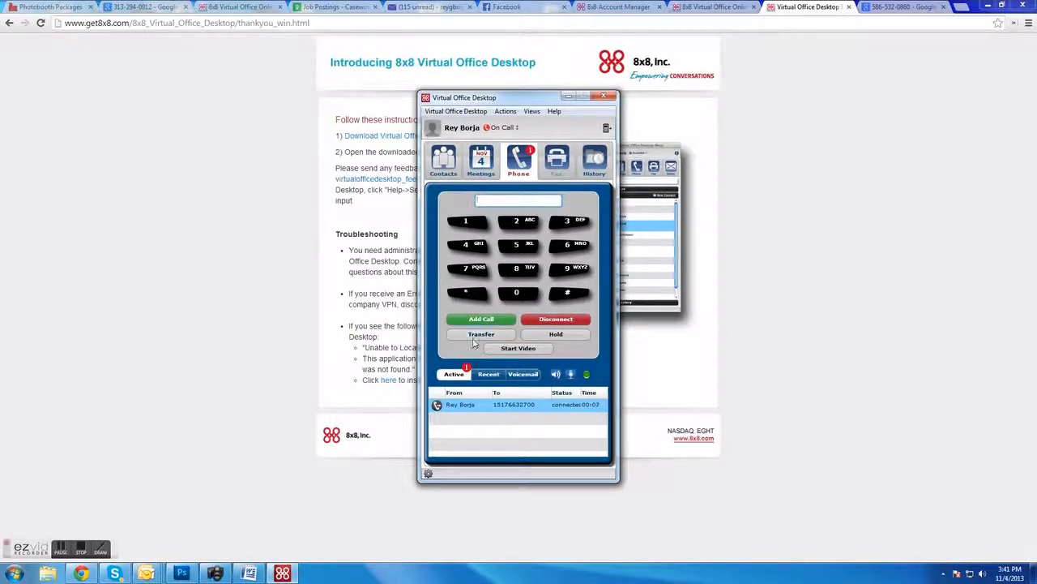
pyautogui.click(481, 334)
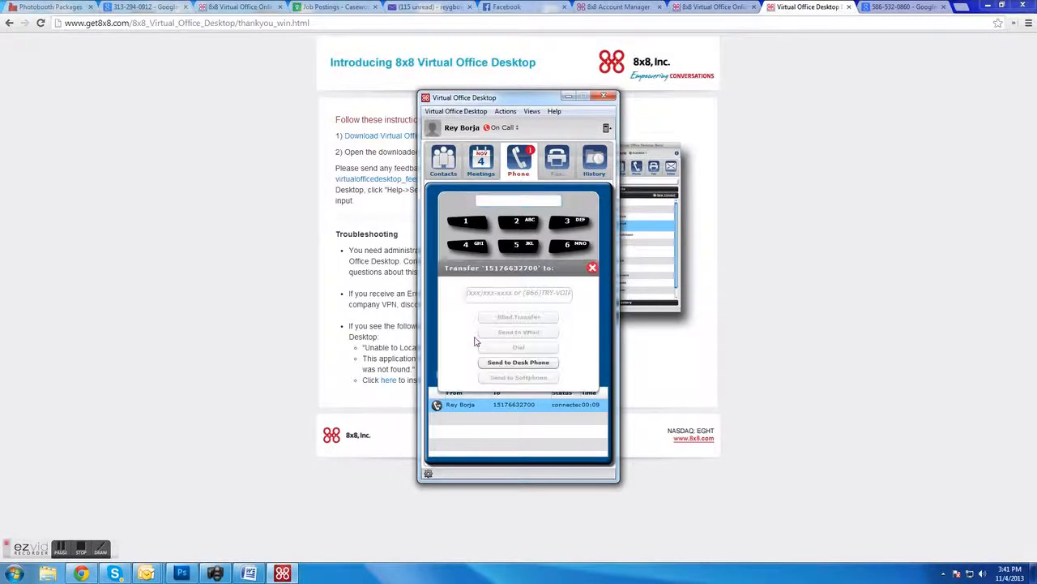
pyautogui.click(518, 294)
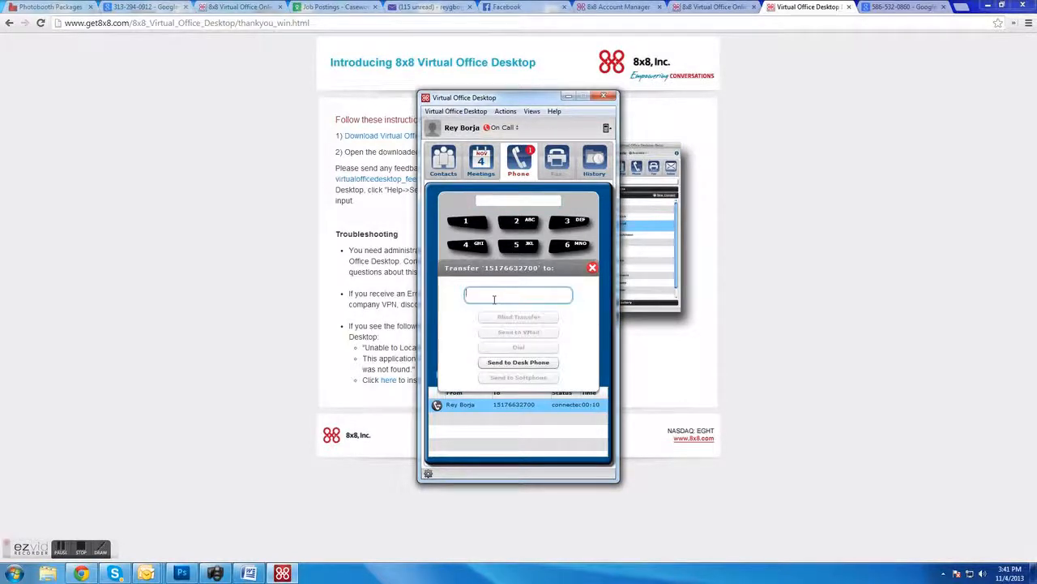
pyautogui.write('626')
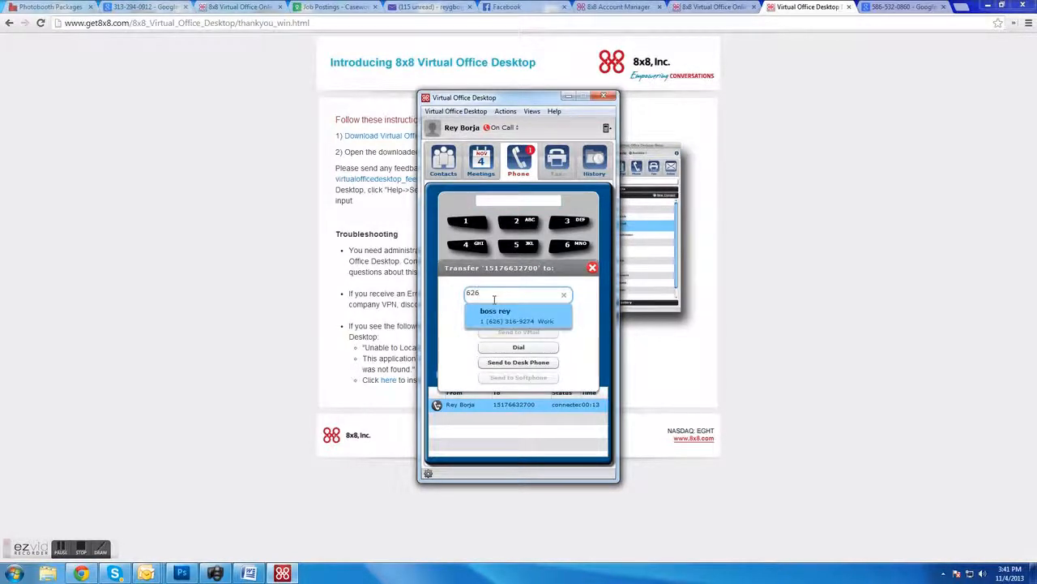
pyautogui.write('316')
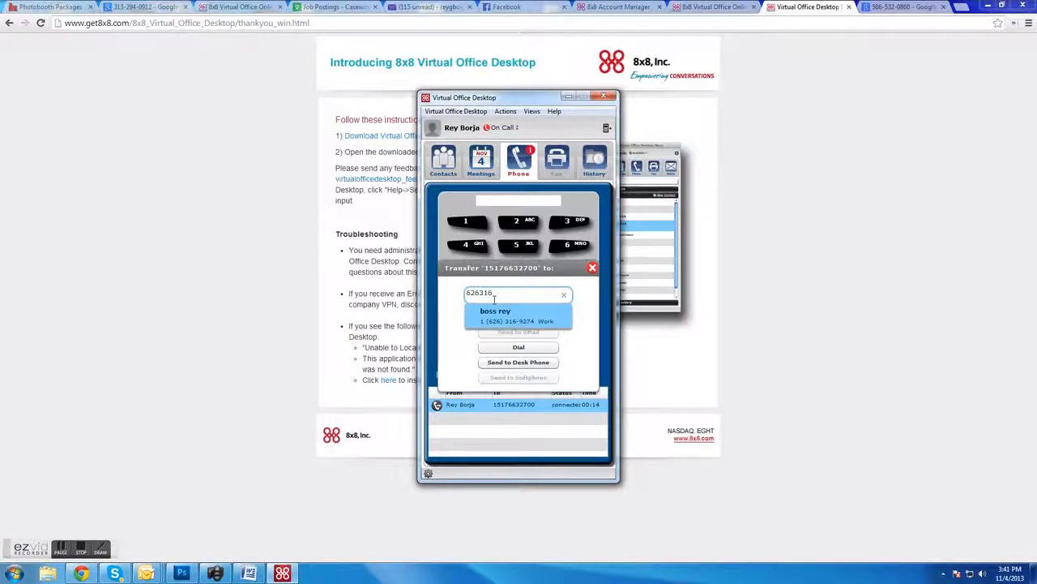
pyautogui.write('9')
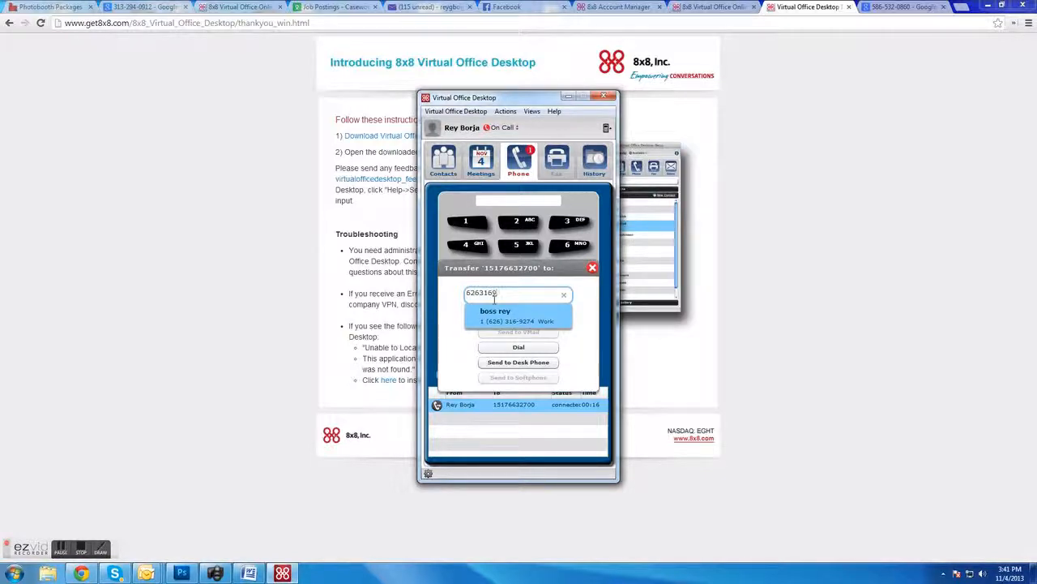
pyautogui.write('274')
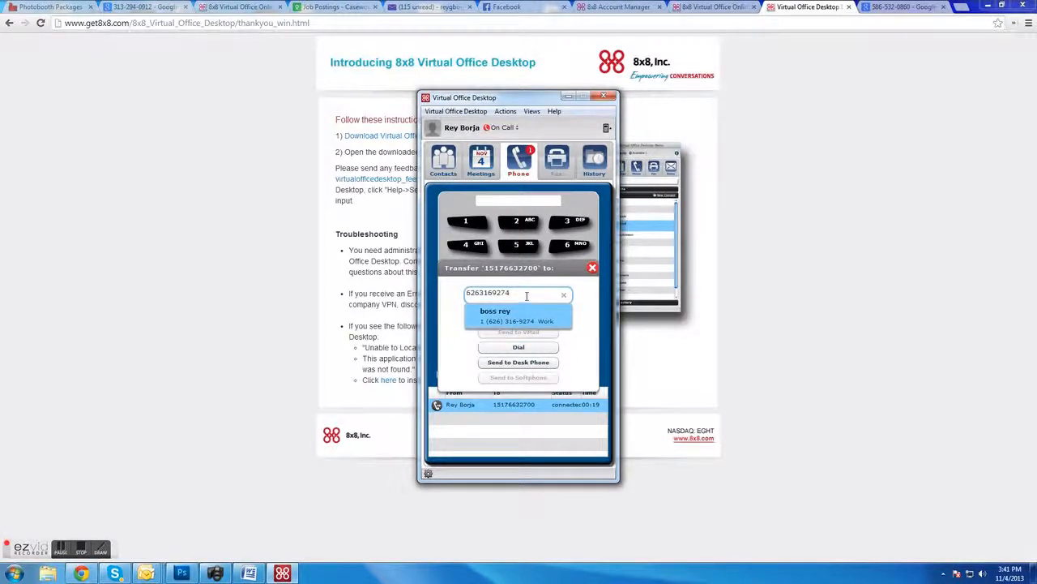
pyautogui.moveTo(518, 362)
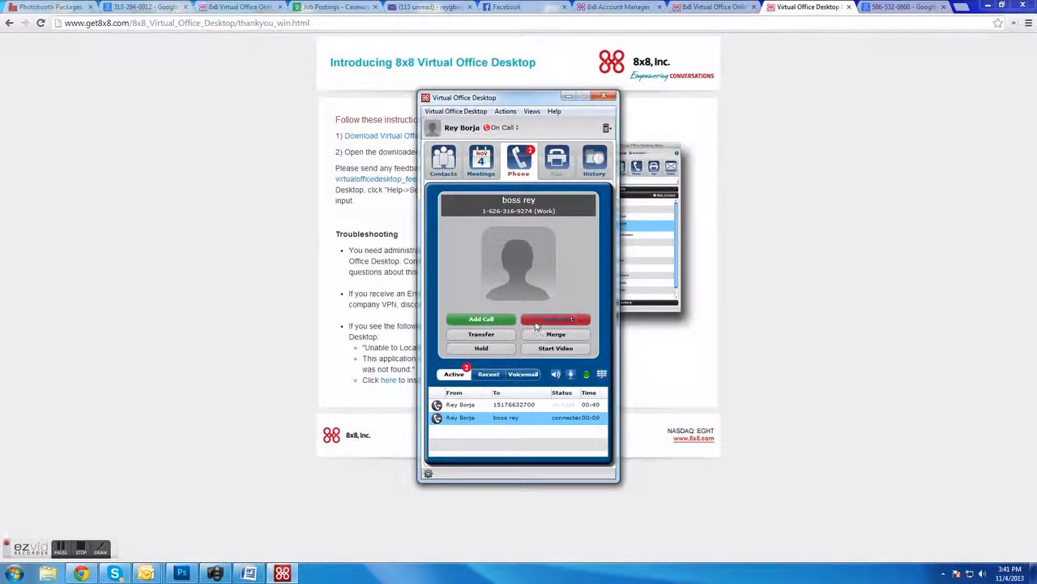
pyautogui.moveTo(556, 319)
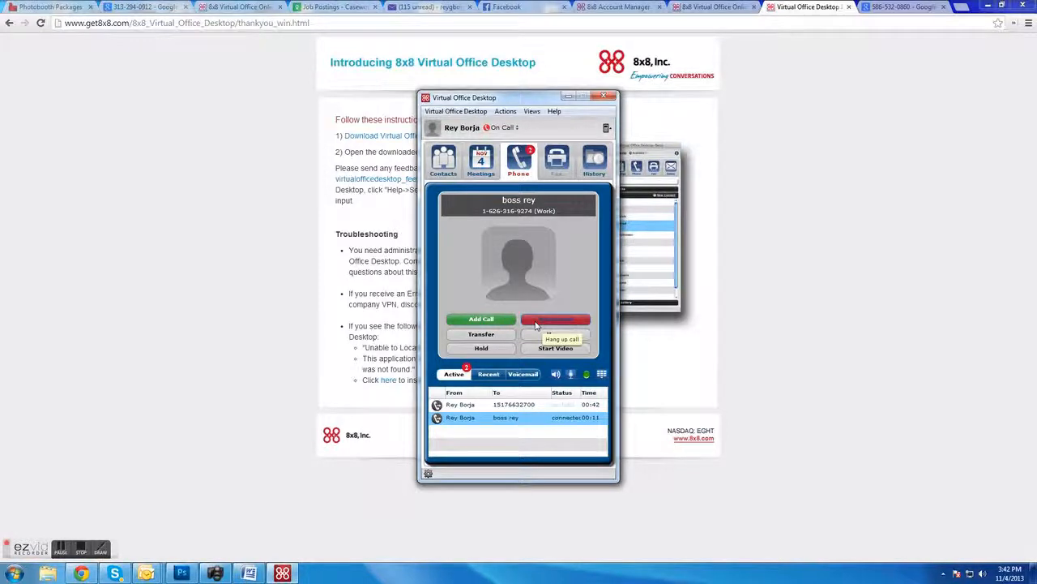
pyautogui.click(481, 334)
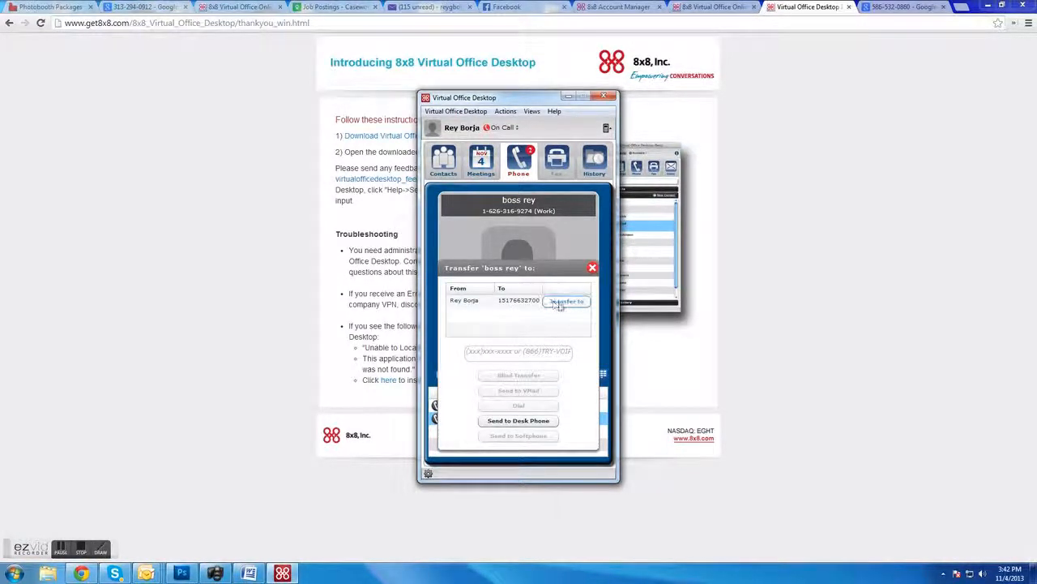
pyautogui.click(567, 301)
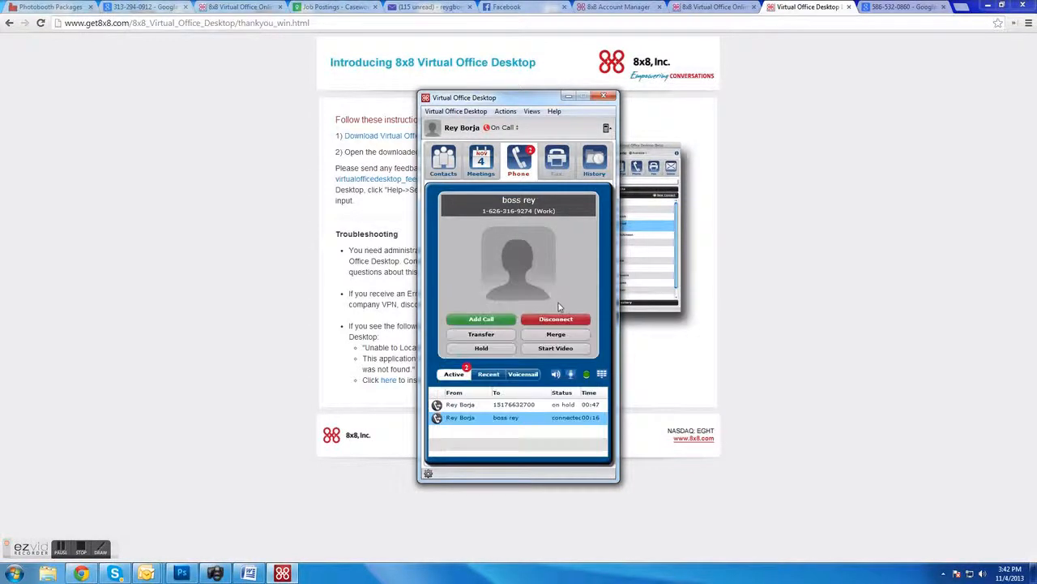
pyautogui.click(481, 334)
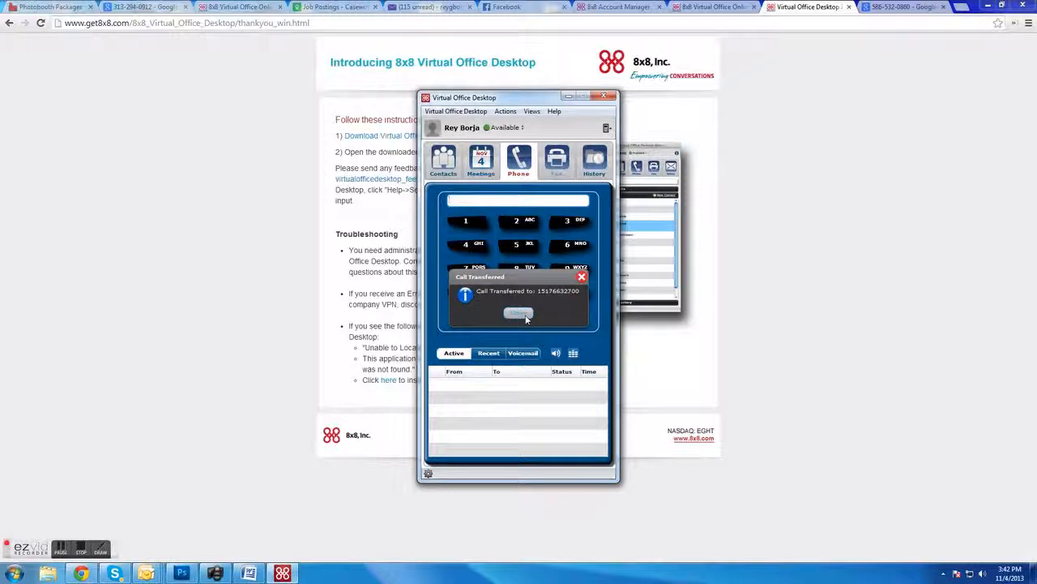
pyautogui.click(519, 312)
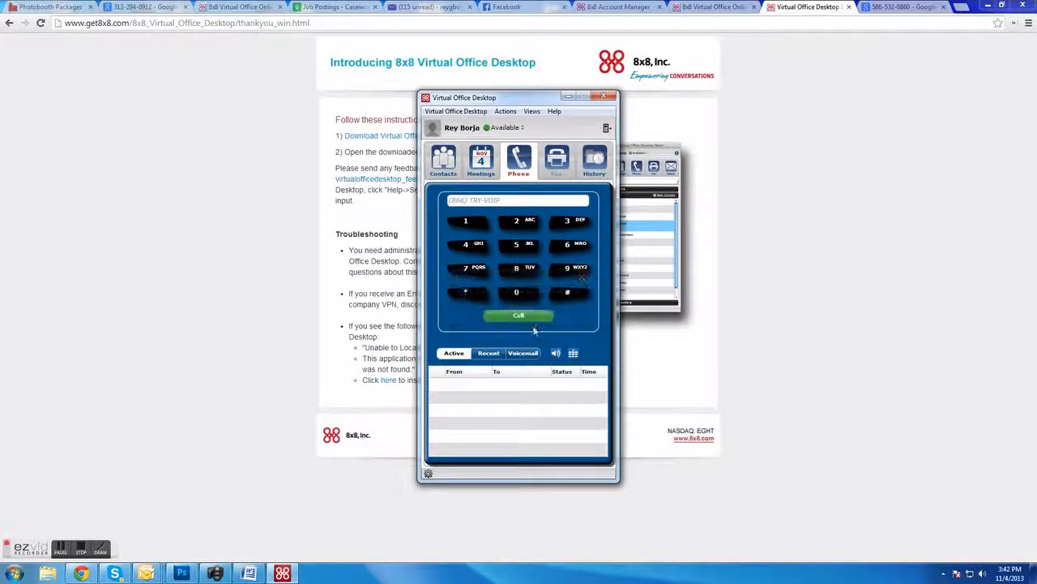